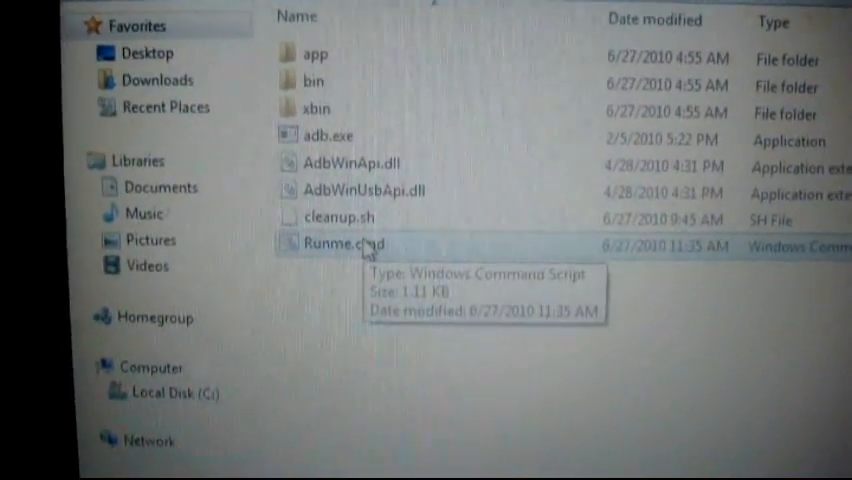
# - Run Runme.cmd from the step4 folder to install the two APKs via adb
pyautogui.doubleClick(335, 243)
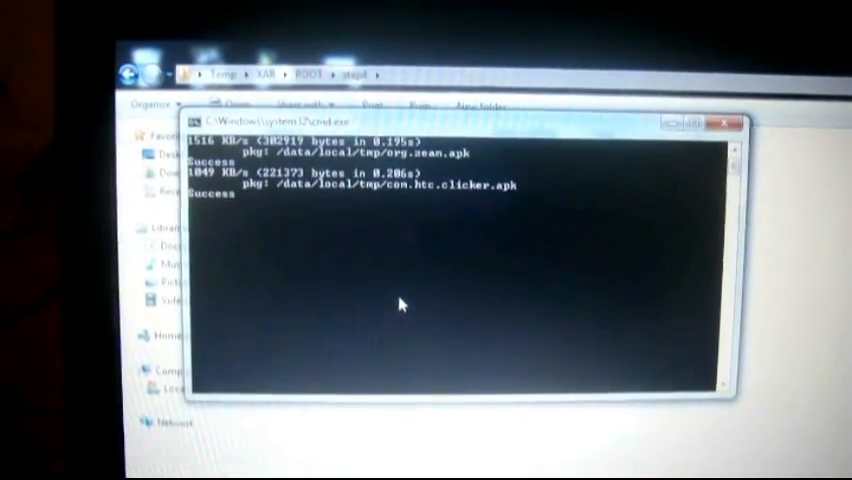